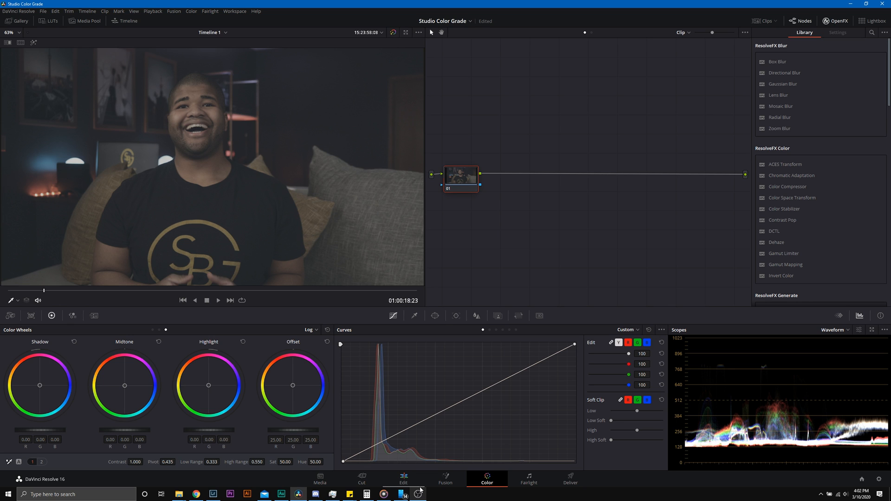
mouse_move(355, 451)
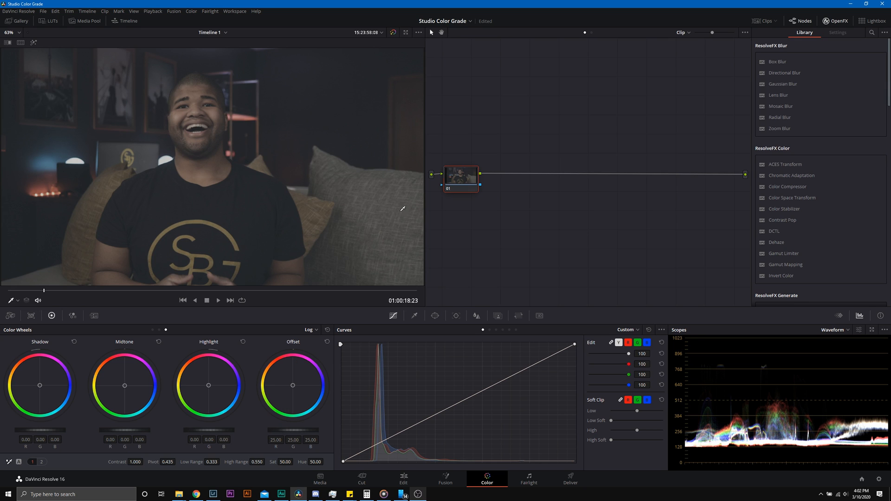
mouse_move(371, 264)
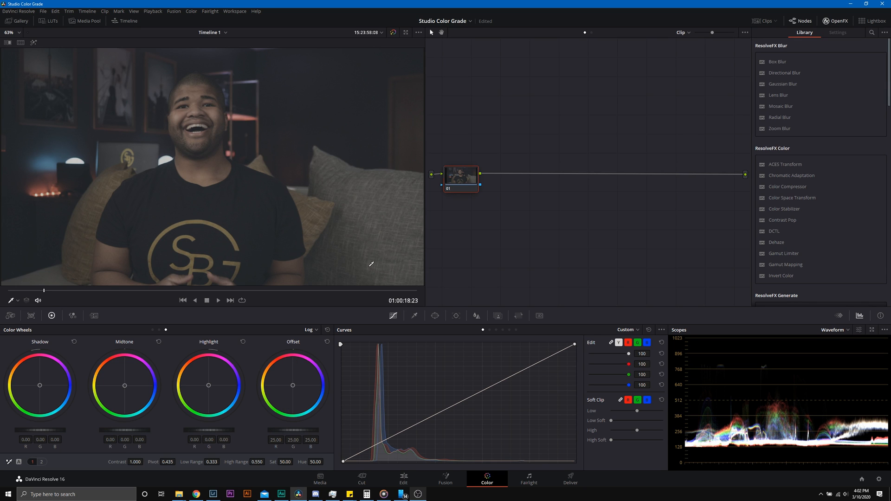
mouse_move(58, 271)
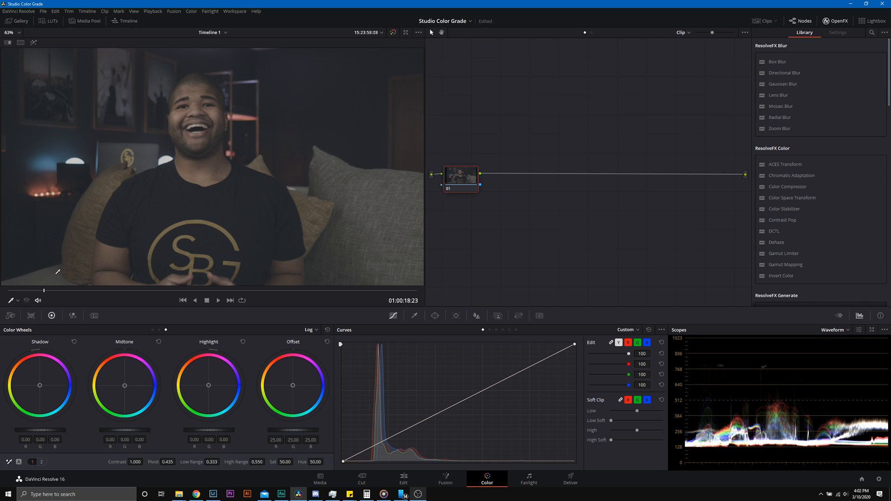
mouse_move(376, 96)
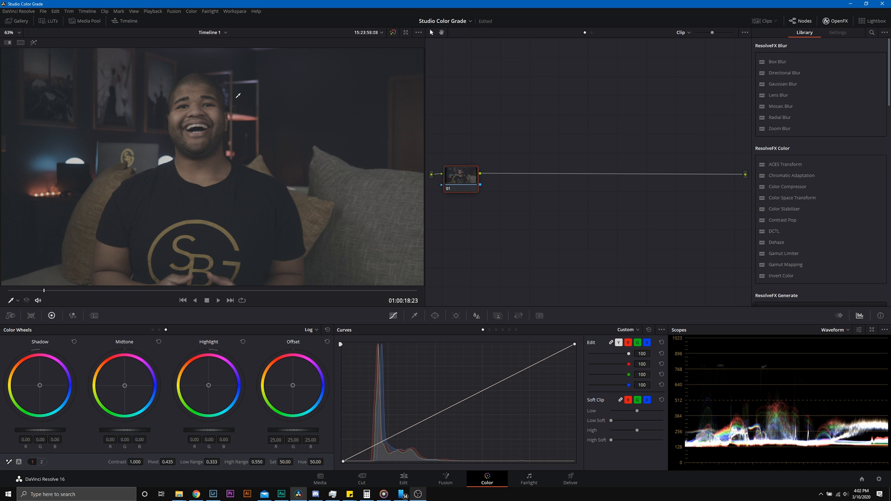
mouse_move(226, 98)
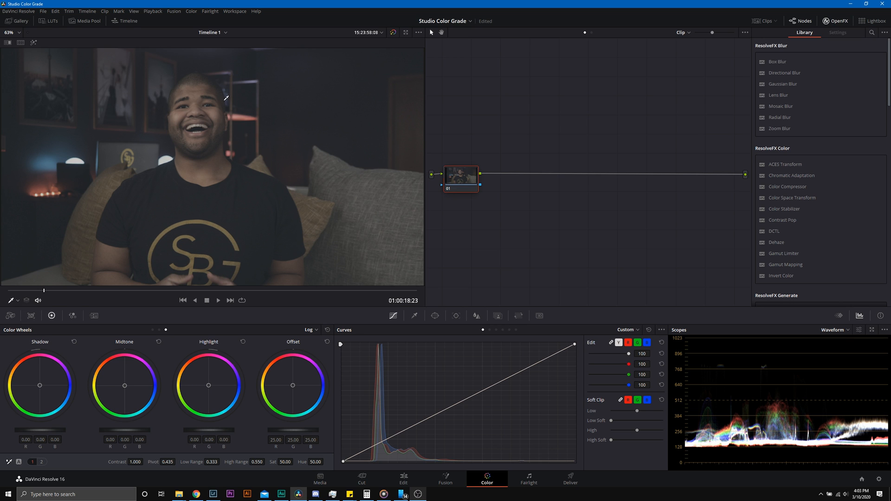
mouse_move(236, 94)
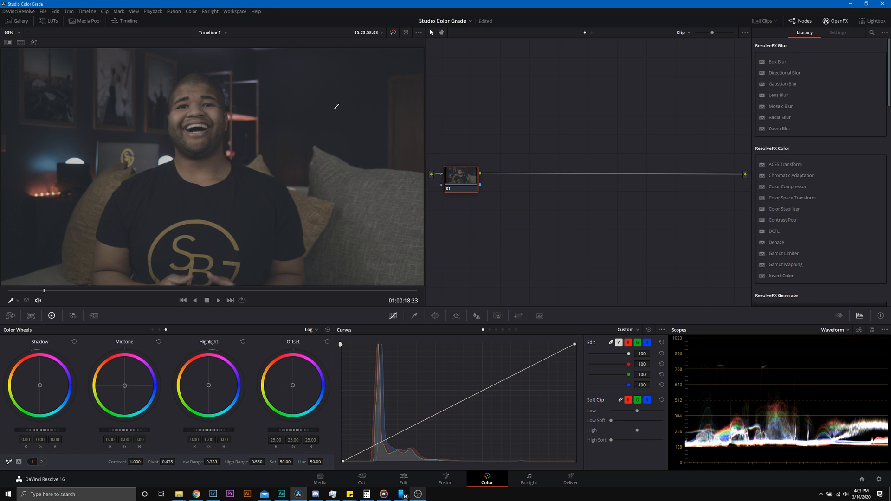
mouse_move(221, 85)
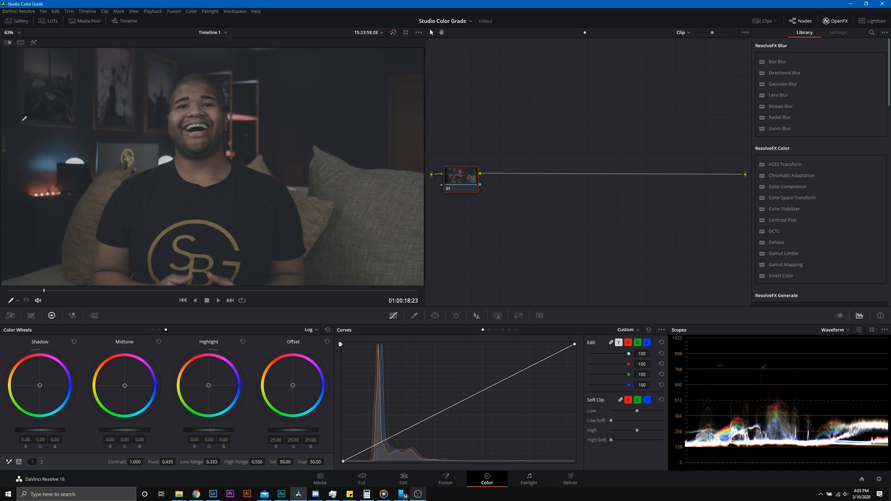
mouse_move(73, 243)
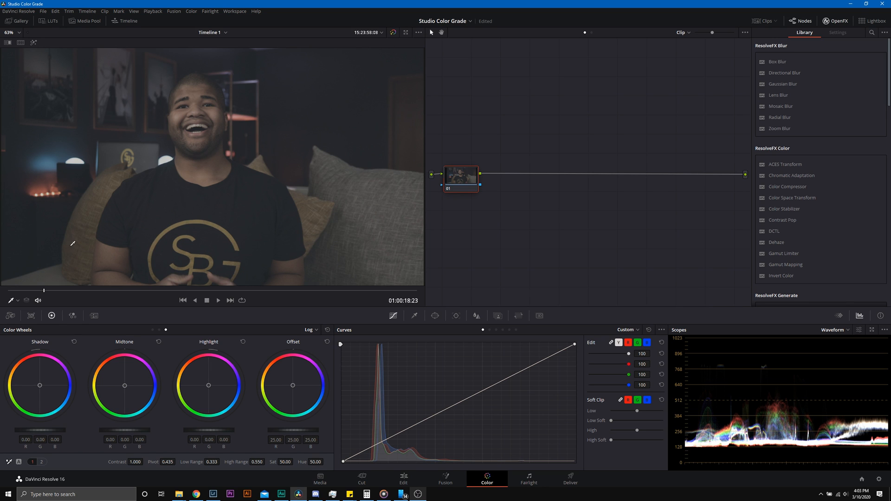
mouse_move(205, 235)
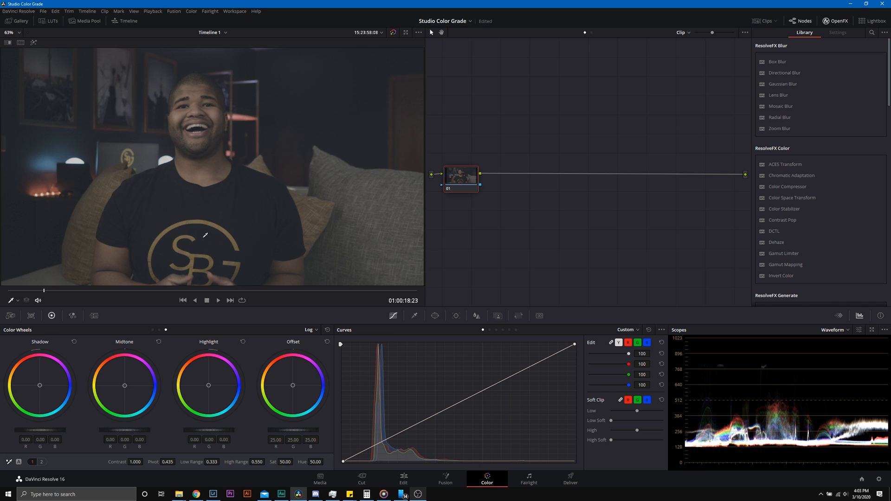
mouse_move(141, 137)
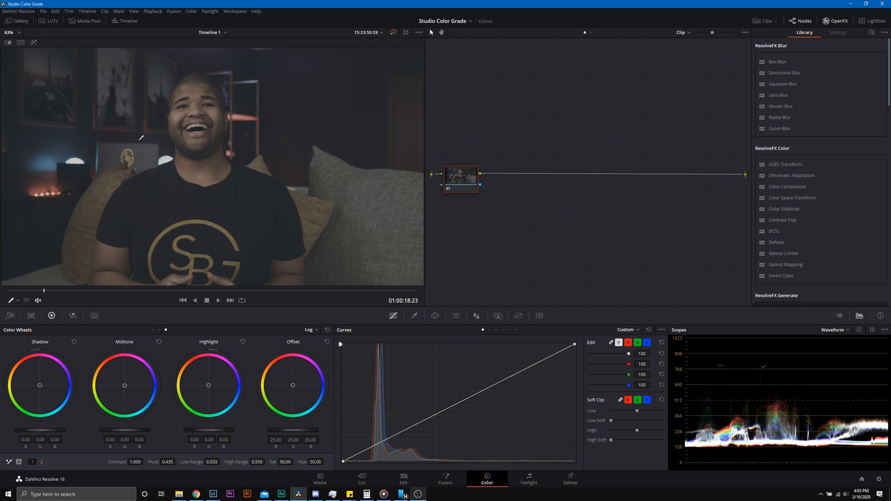
mouse_move(183, 172)
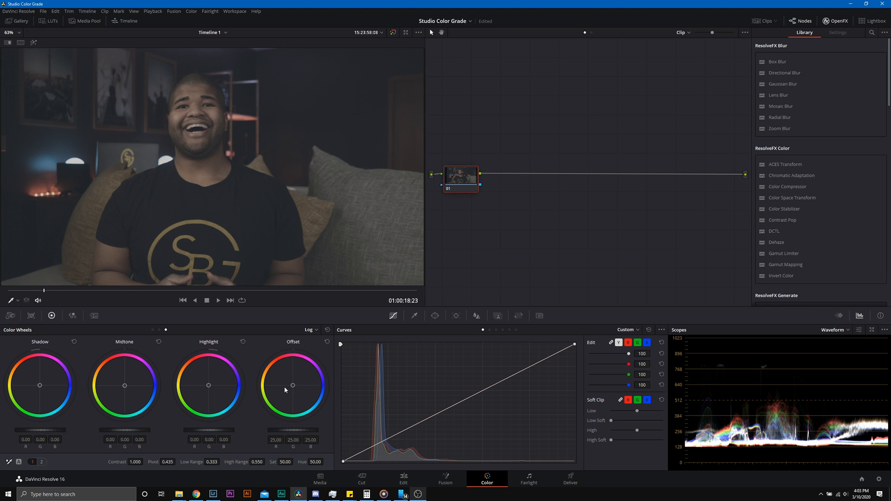
mouse_move(273, 373)
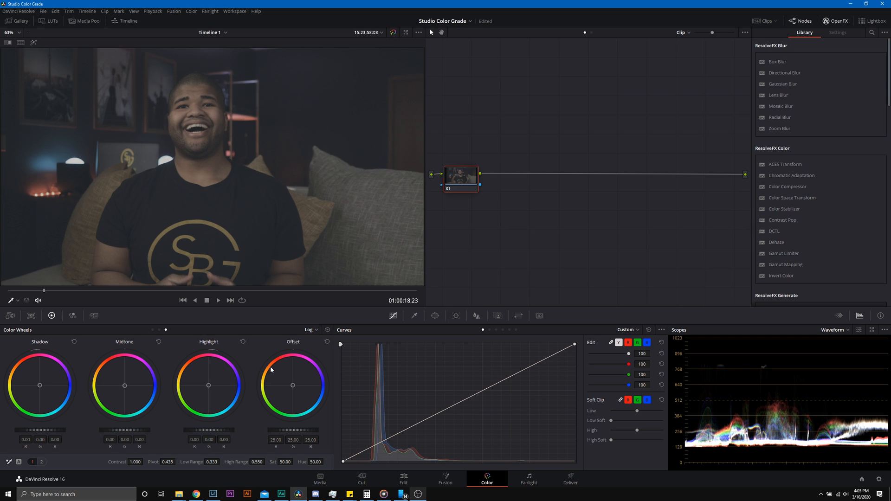
mouse_move(321, 419)
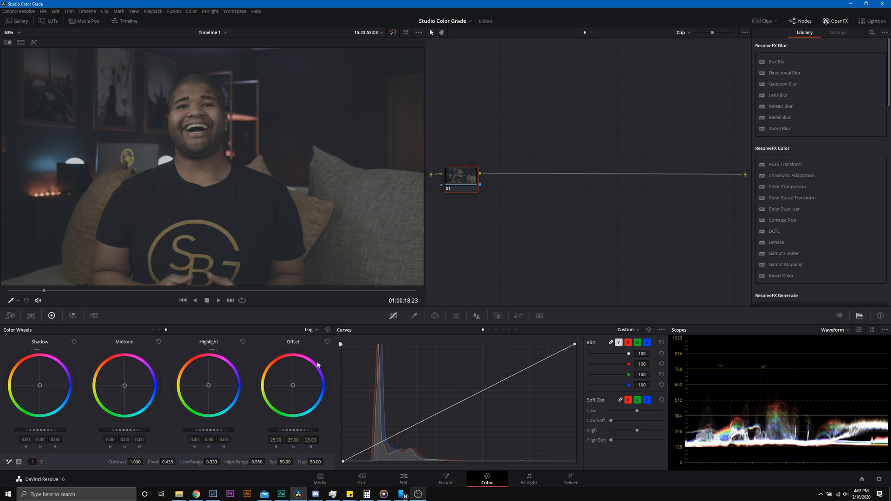
mouse_move(304, 382)
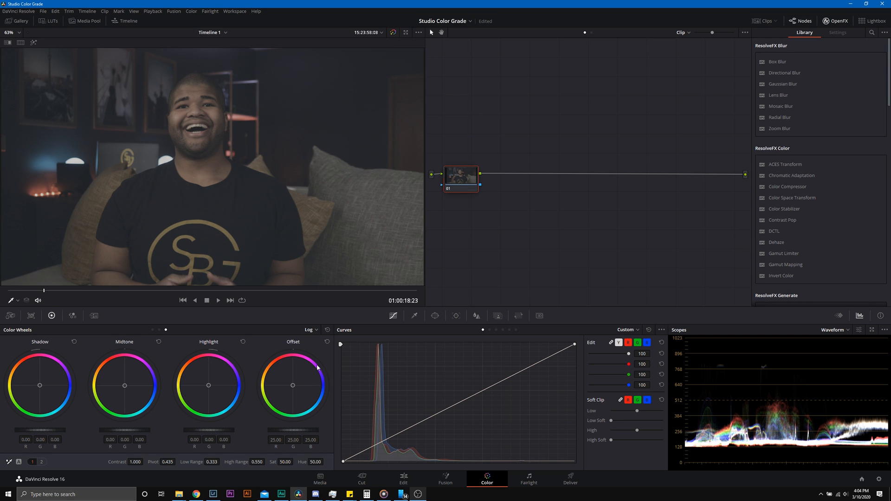
mouse_move(294, 419)
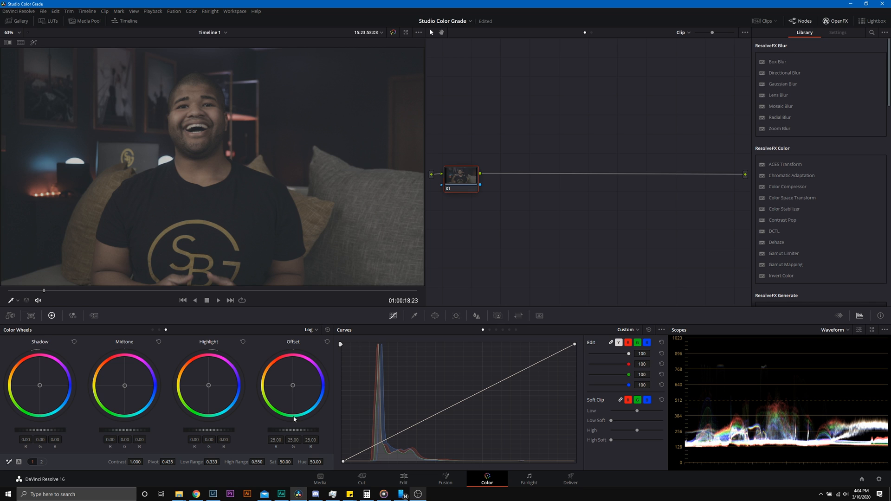
mouse_move(352, 367)
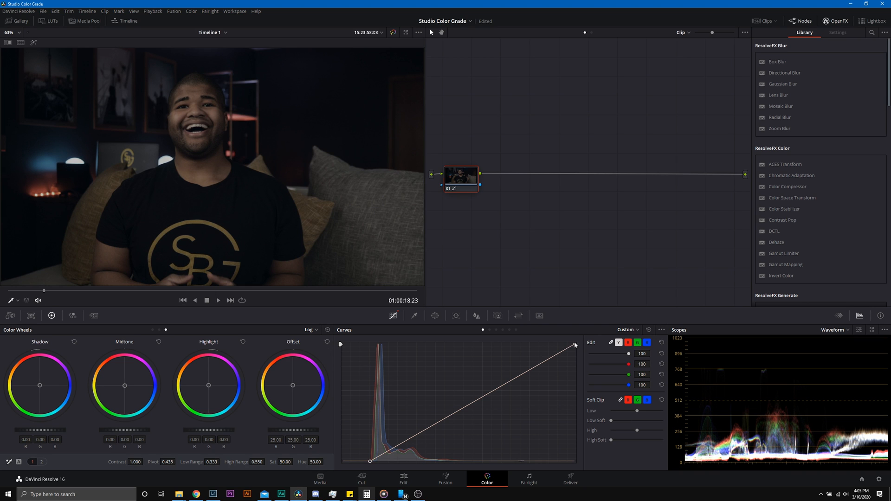
Pull the custom curve's highlight point inward to brighten highlights and boost contrast
left_click_drag(574, 344, 540, 345)
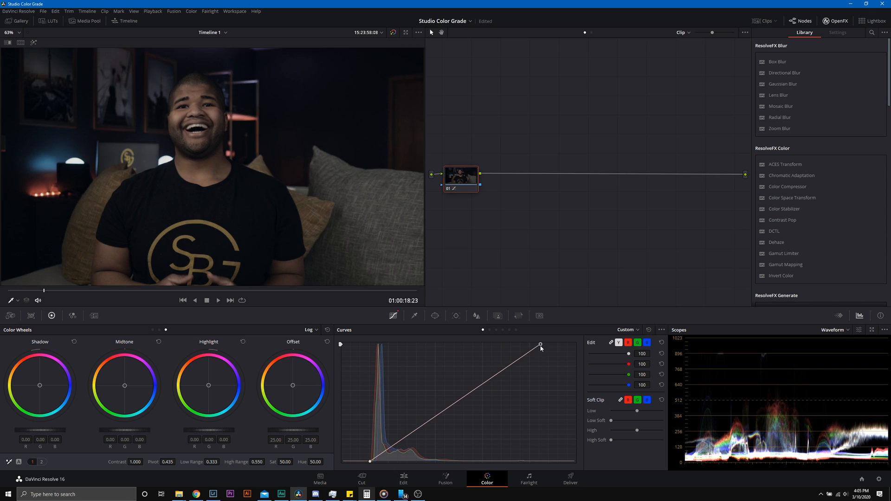
left_click_drag(539, 344, 486, 344)
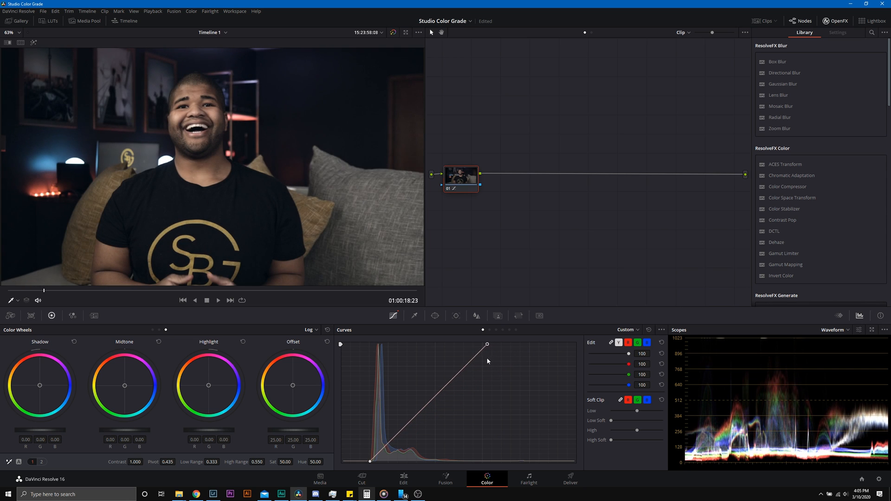
left_click_drag(486, 345, 475, 345)
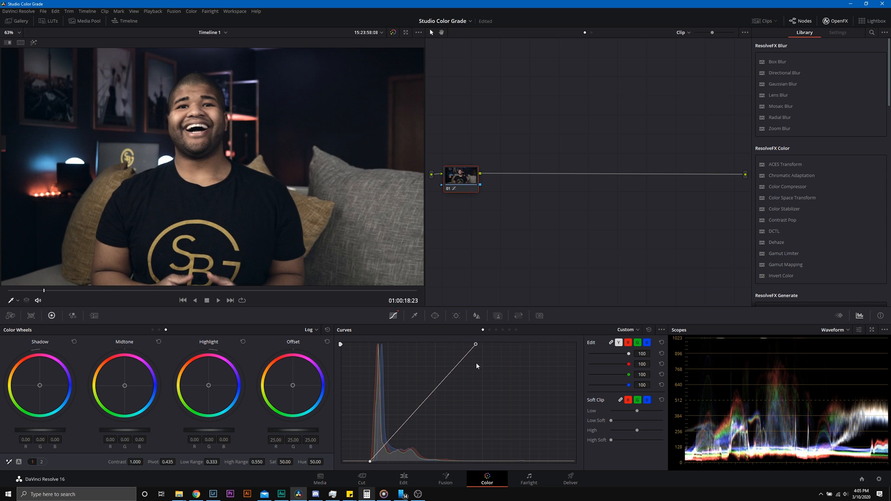
left_click_drag(475, 344, 465, 344)
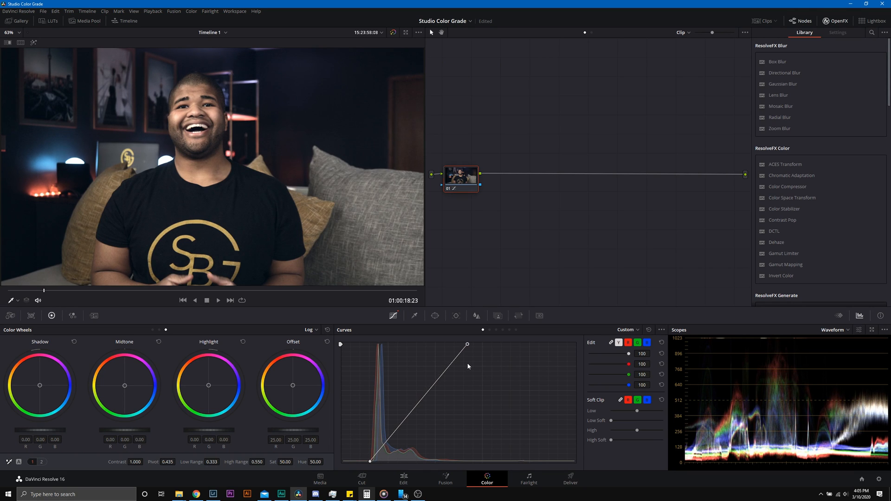
left_click_drag(466, 345, 476, 345)
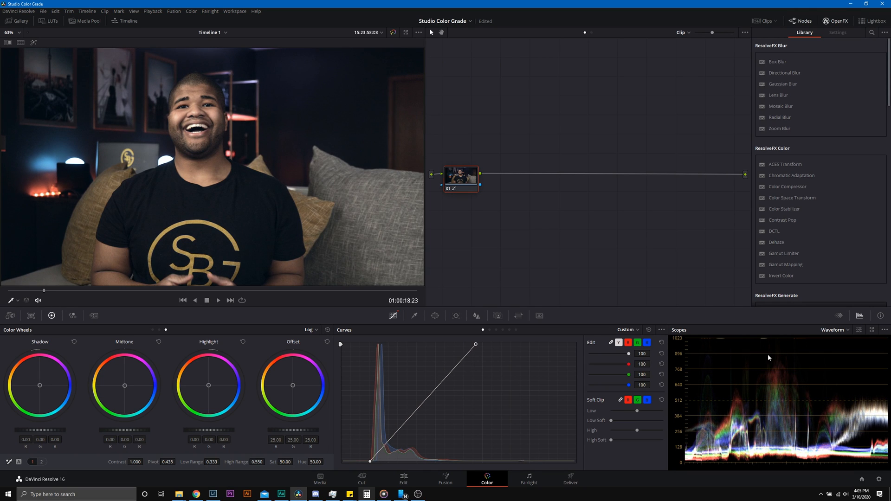
mouse_move(734, 340)
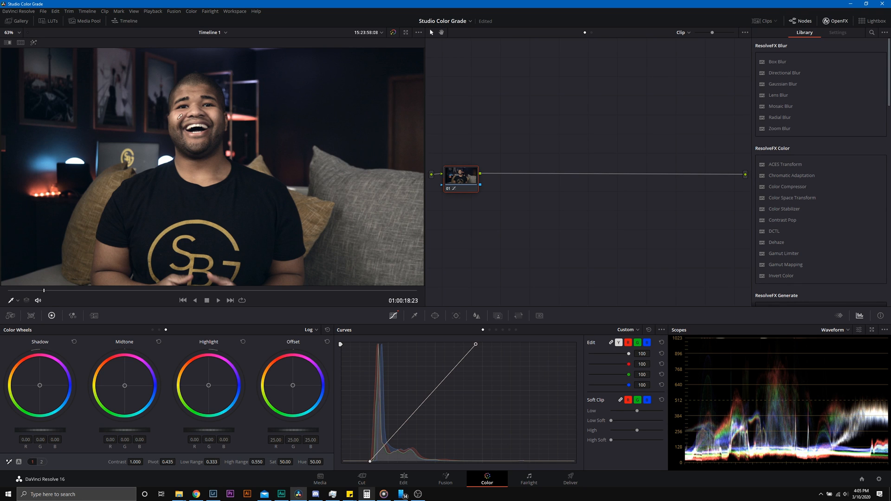
mouse_move(154, 122)
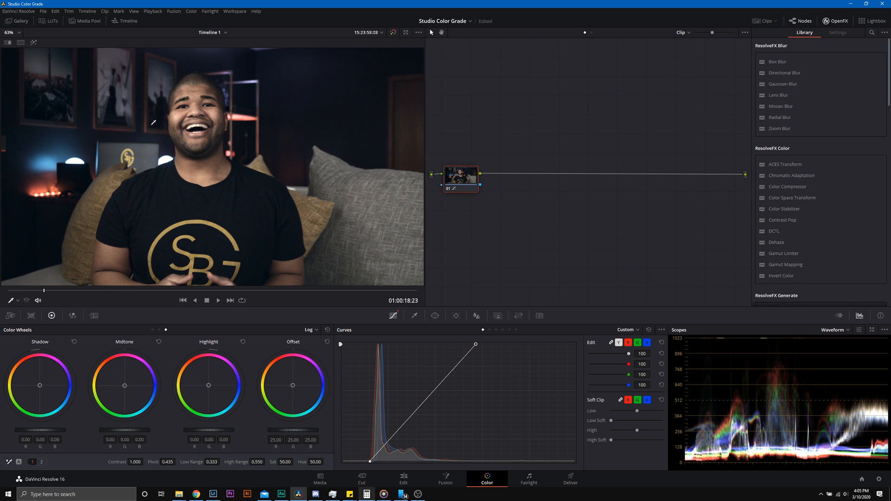
mouse_move(468, 289)
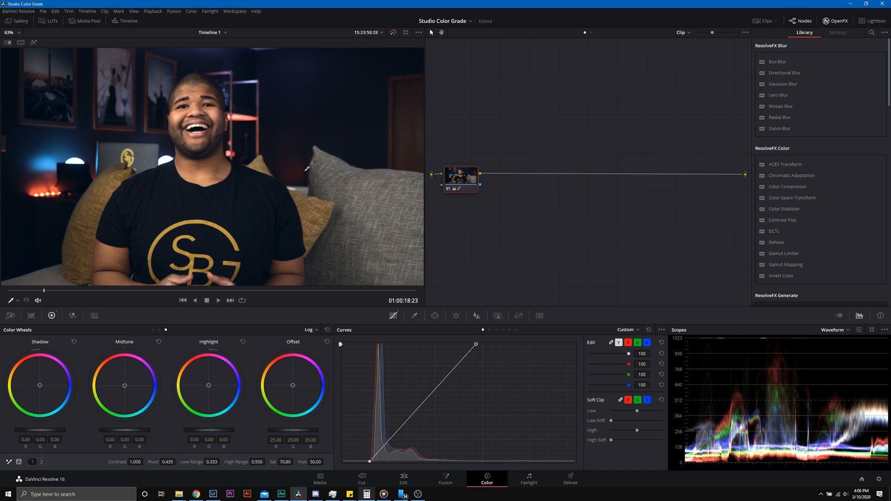
Add node 02 keying skin tones, with matte denoise 9.0, clean black 3.0, clean white 8.5
right_click(460, 179)
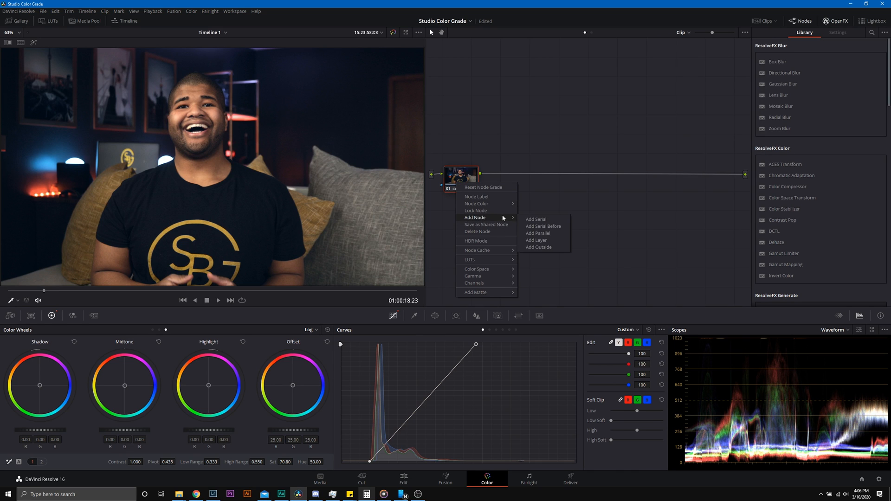
left_click(535, 220)
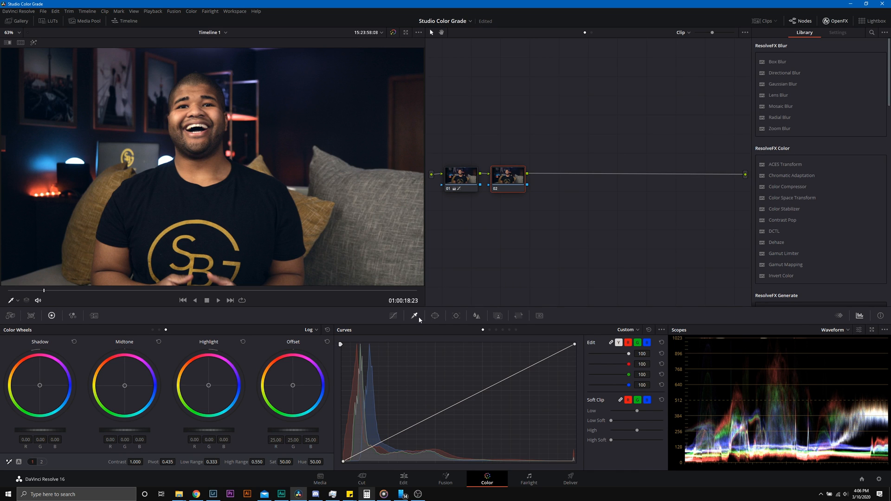
left_click(434, 316)
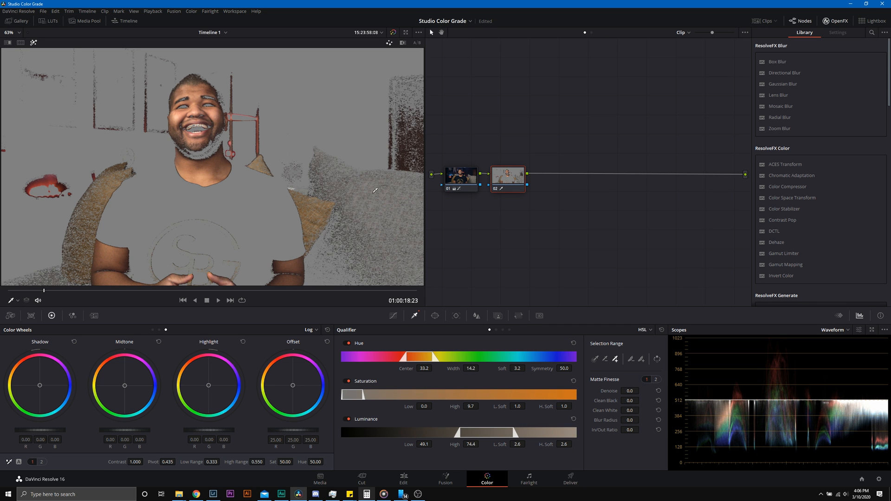
mouse_move(106, 66)
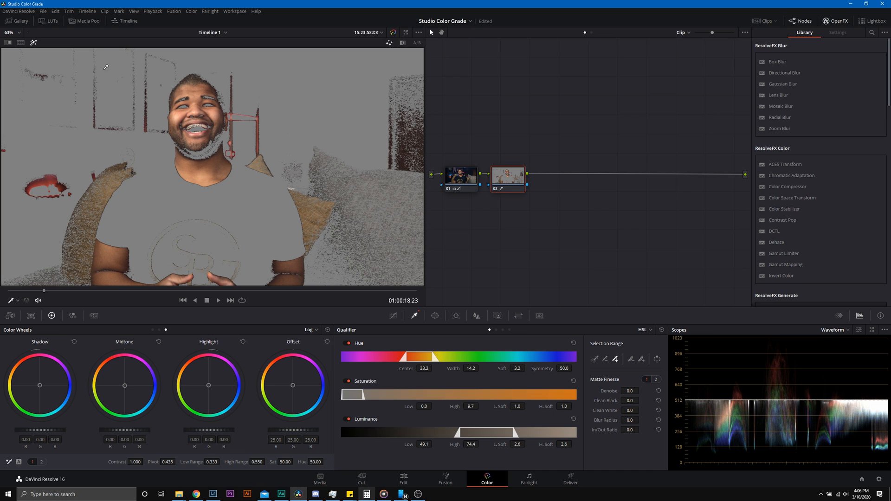
mouse_move(97, 117)
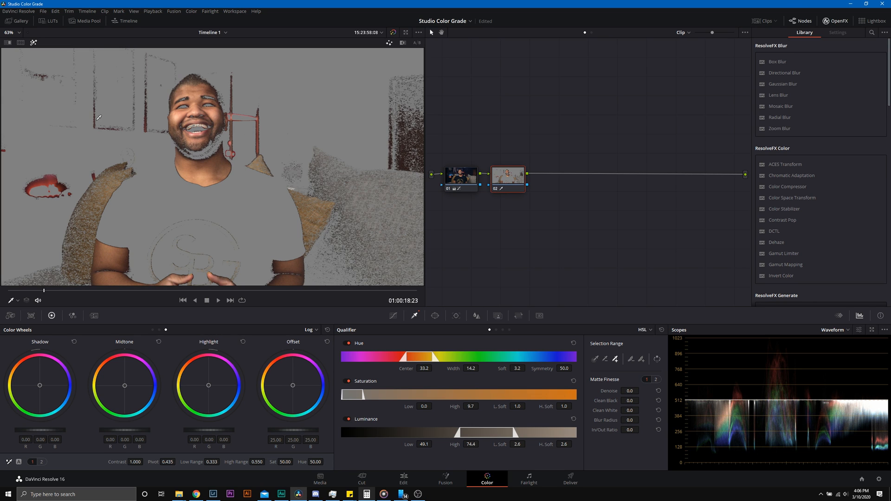
mouse_move(101, 98)
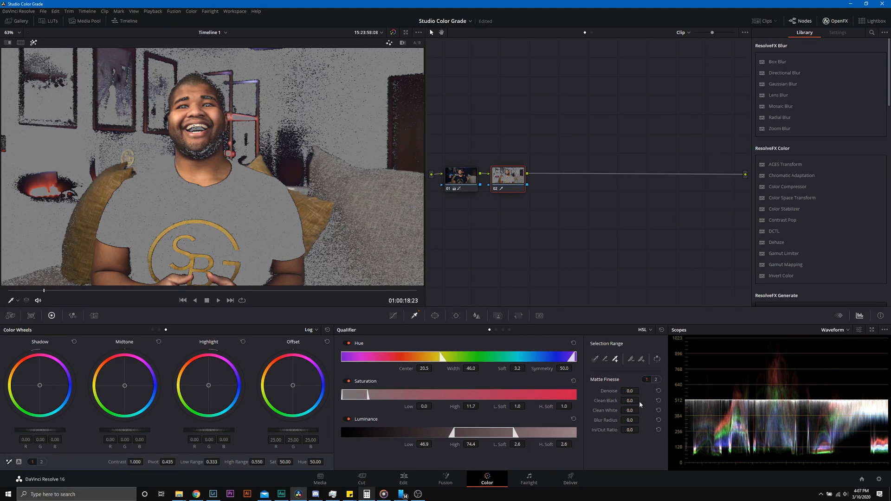
left_click(640, 389)
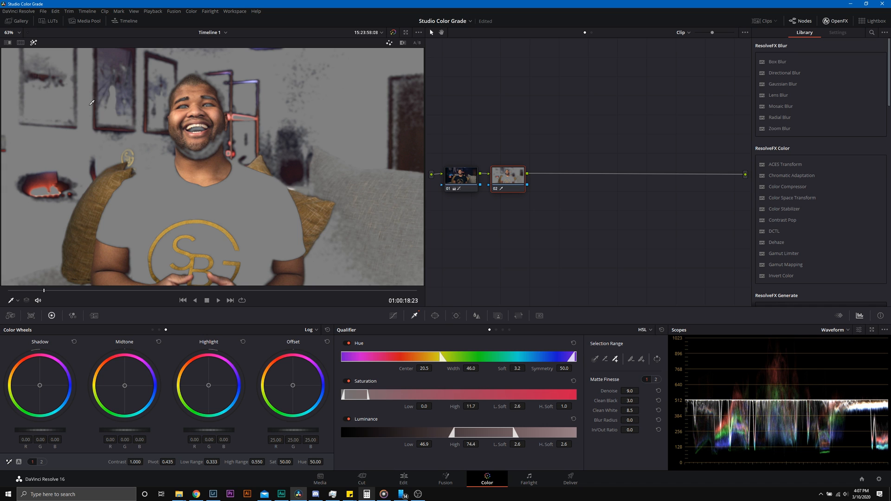
left_click(434, 315)
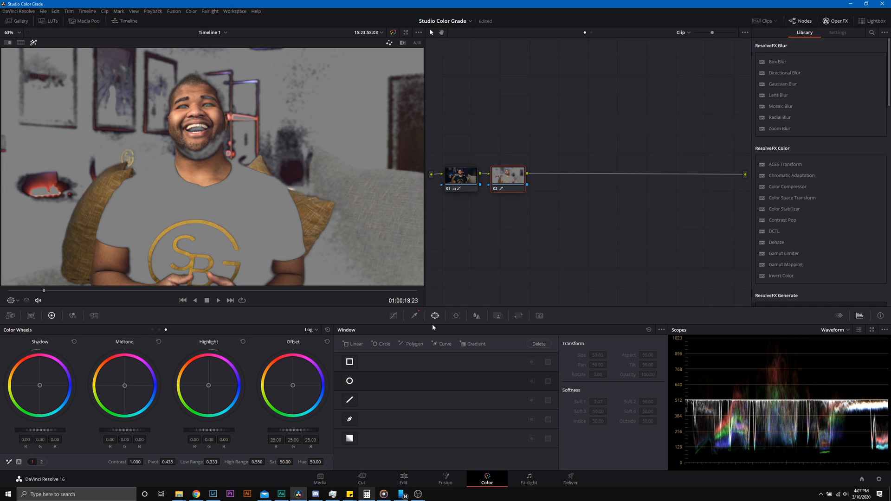
Add a circle window sized over the face and switch scopes to the vectorscope
left_click(349, 381)
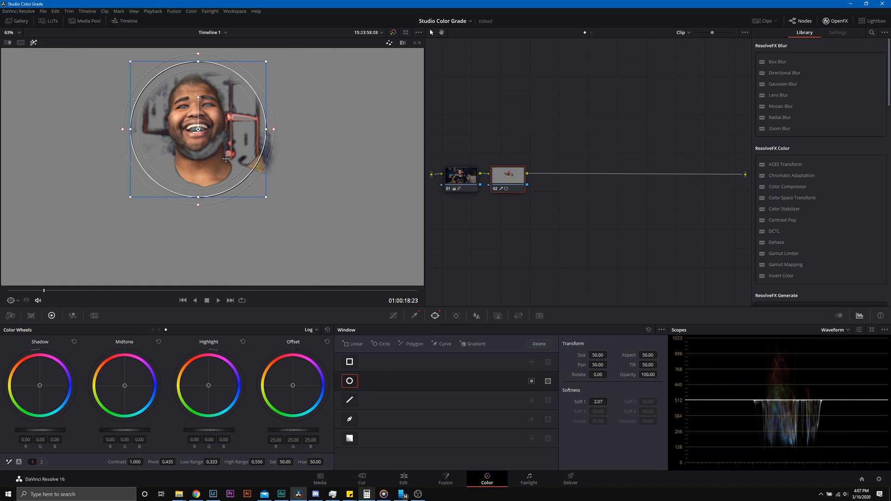
left_click_drag(226, 159, 228, 162)
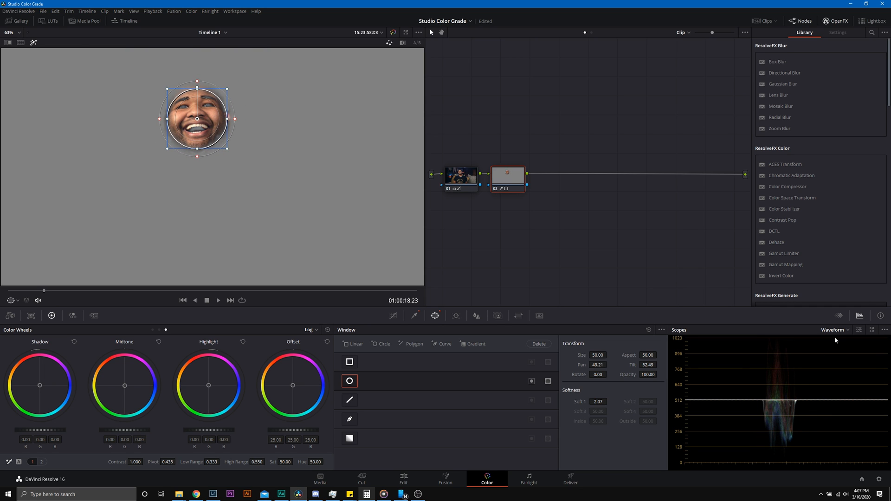
left_click(833, 330)
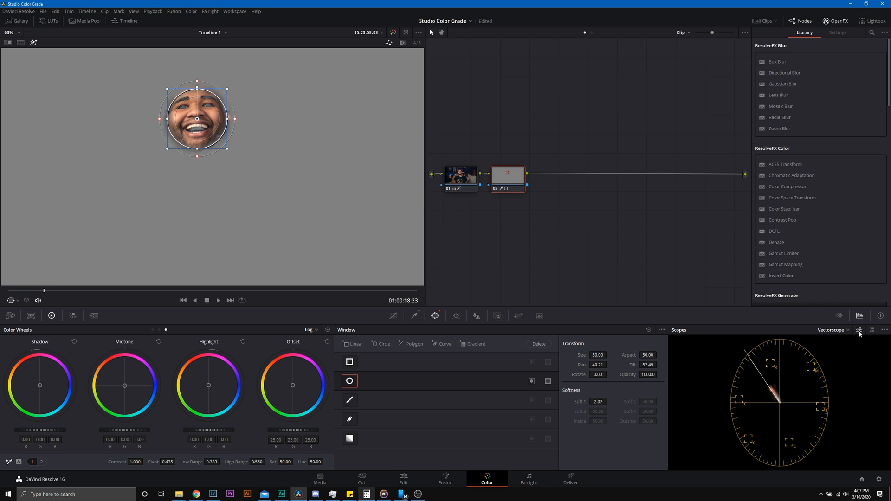
left_click(859, 329)
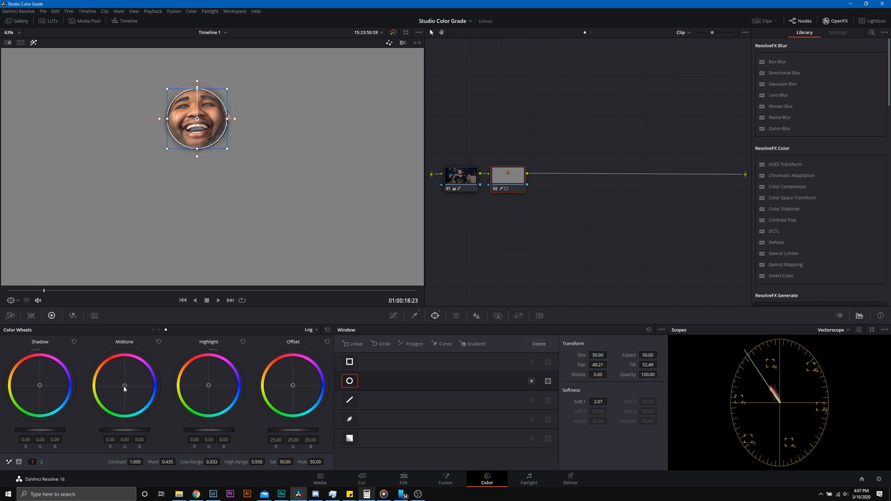
Warm the face midtones toward orange (R 0.10, B −0.09)
left_click_drag(124, 387, 114, 374)
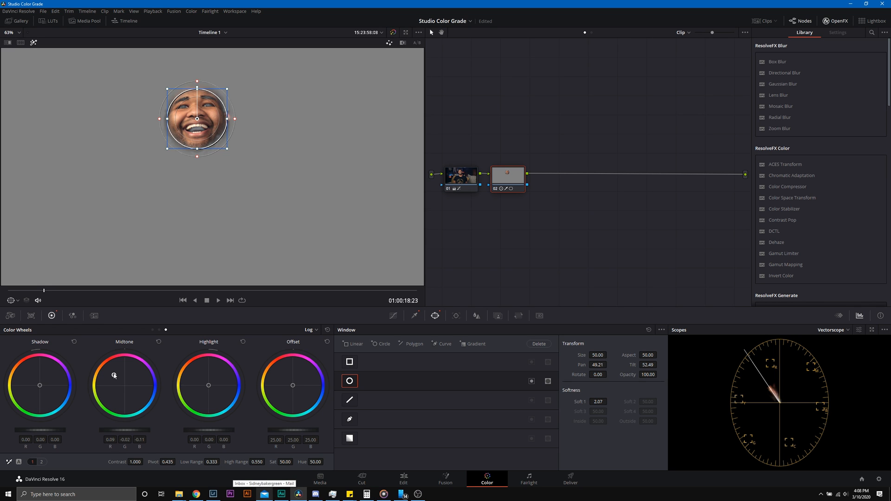
left_click_drag(113, 375, 112, 374)
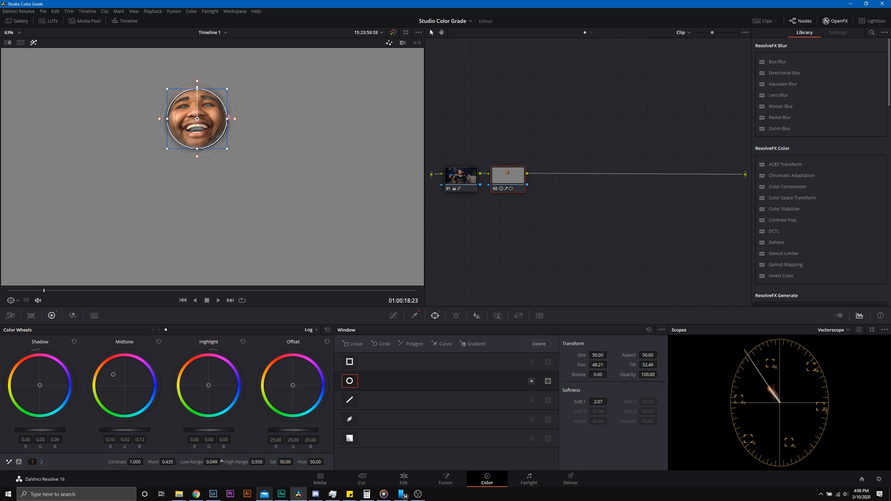
left_click_drag(113, 384, 114, 375)
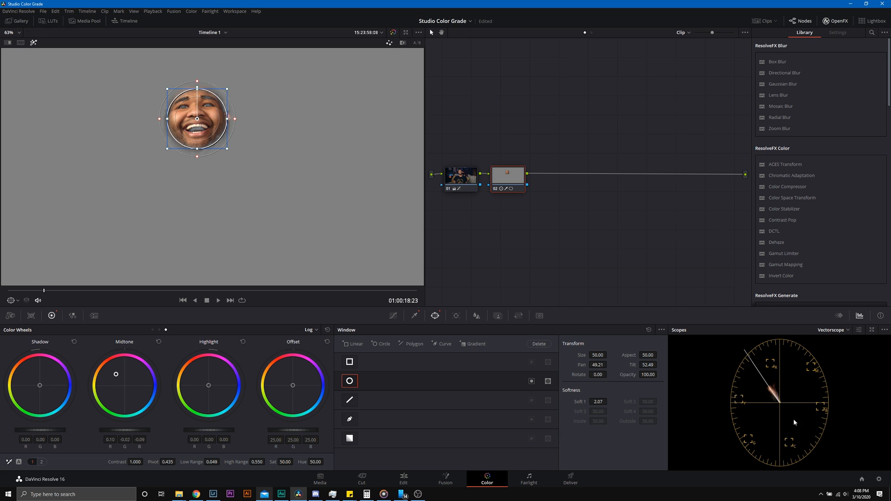
mouse_move(392, 32)
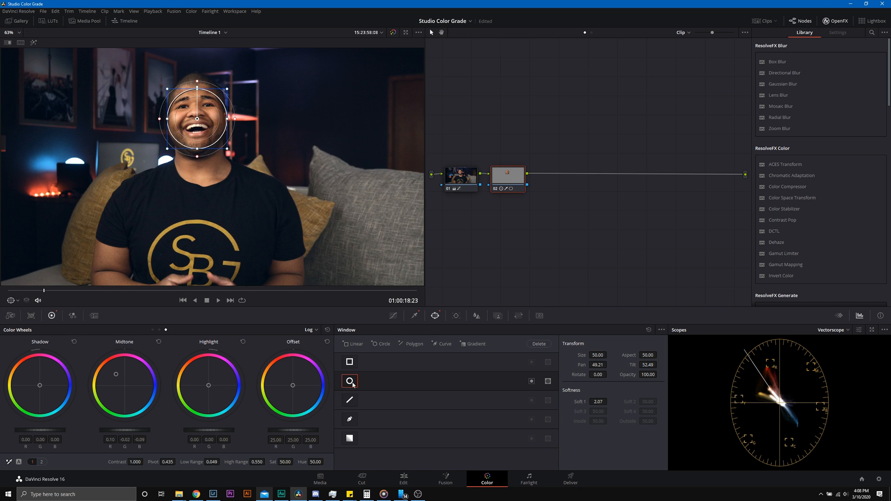
Turn off node 02's face circle window and set Low Range to 0.146
left_click(349, 381)
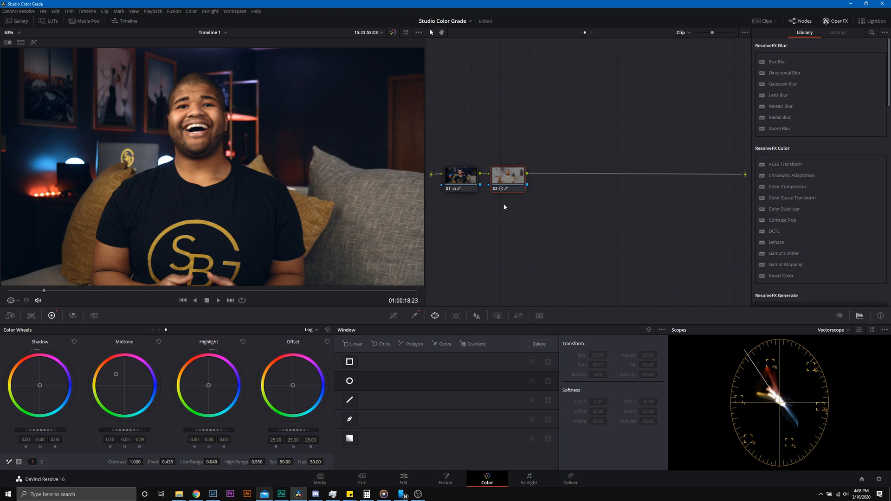
left_click(506, 177)
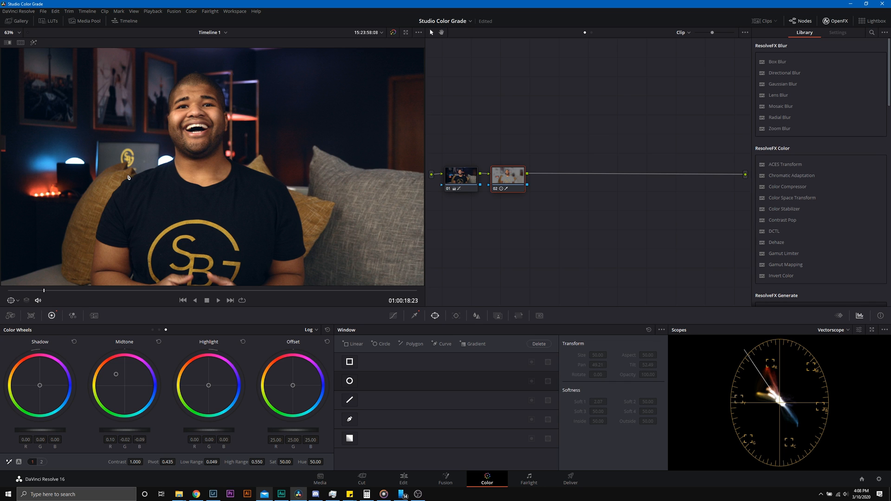
left_click_drag(203, 461, 227, 461)
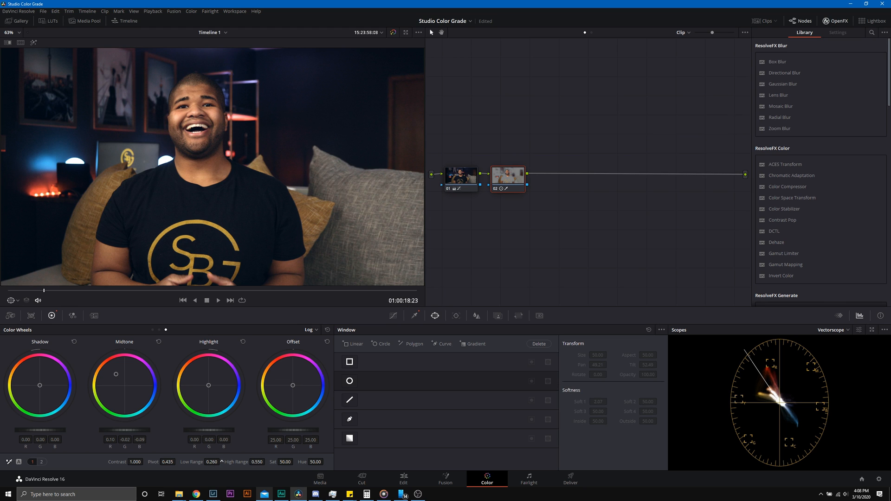
left_click(506, 179)
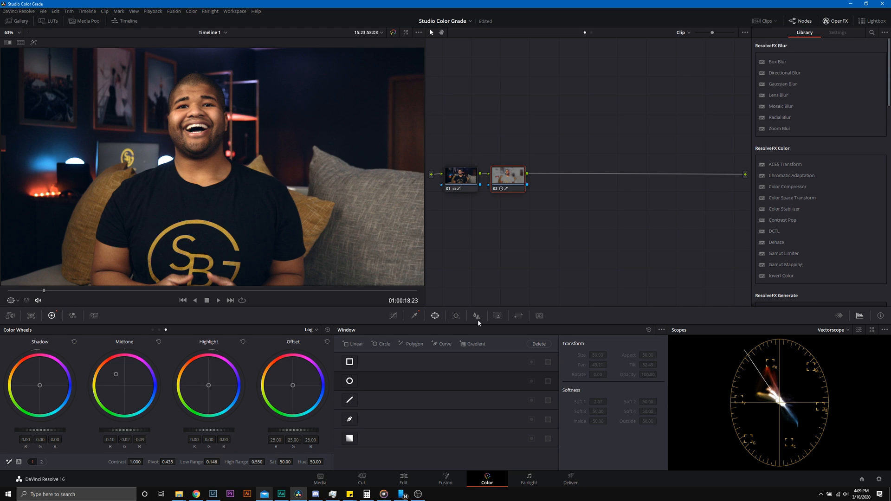
mouse_move(312, 100)
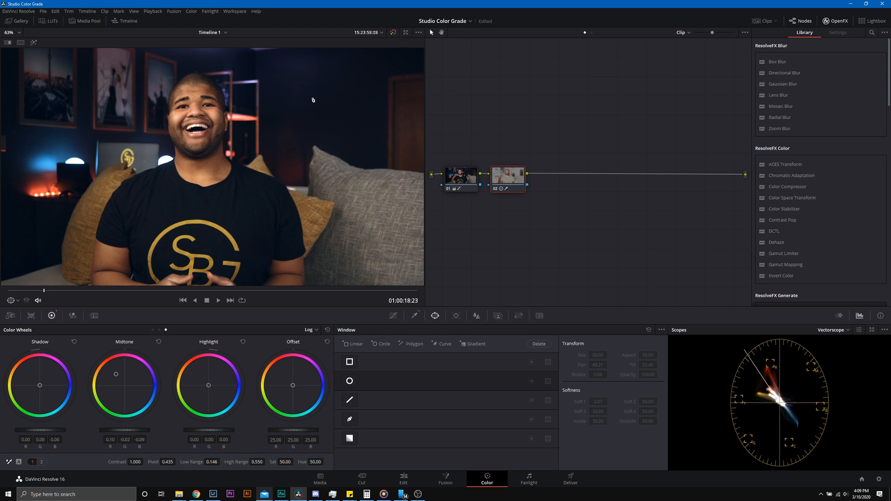
mouse_move(391, 324)
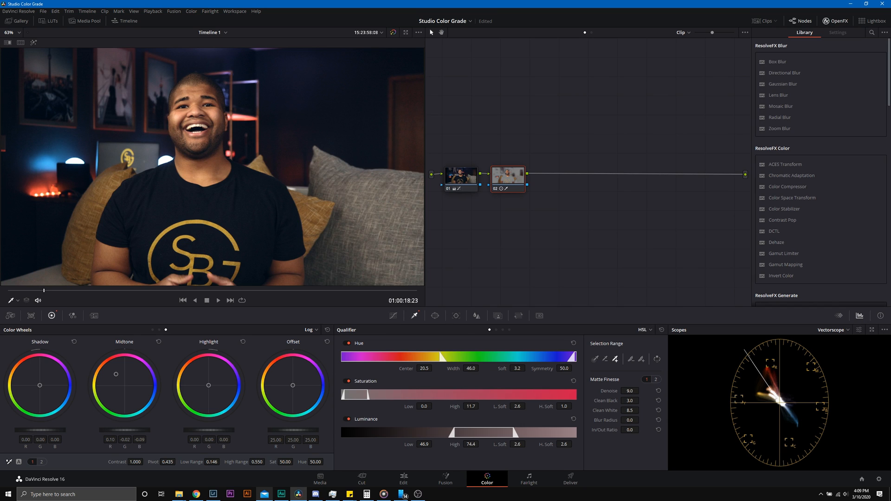
Increase node 02's skin matte denoise to 24.4
left_click(641, 390)
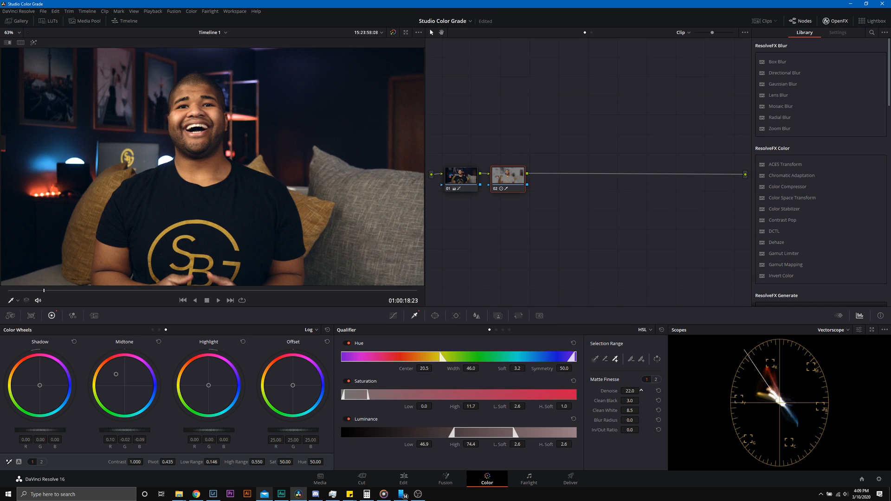
left_click(640, 389)
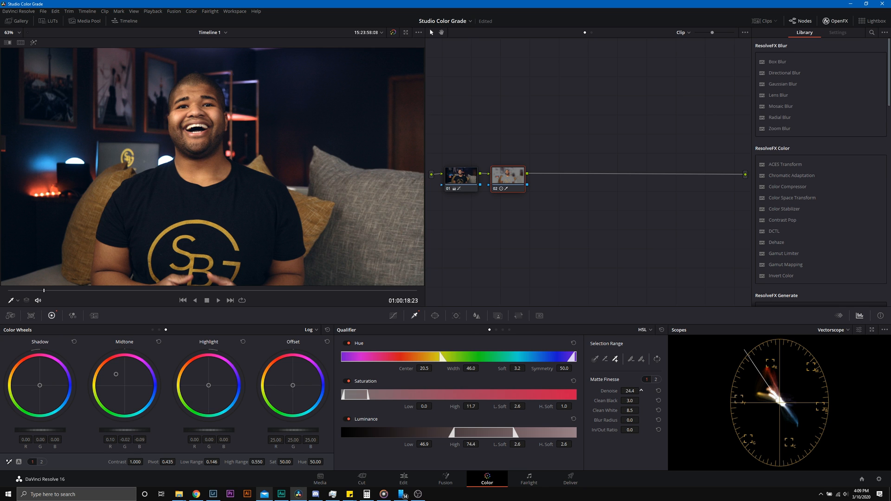
right_click(506, 179)
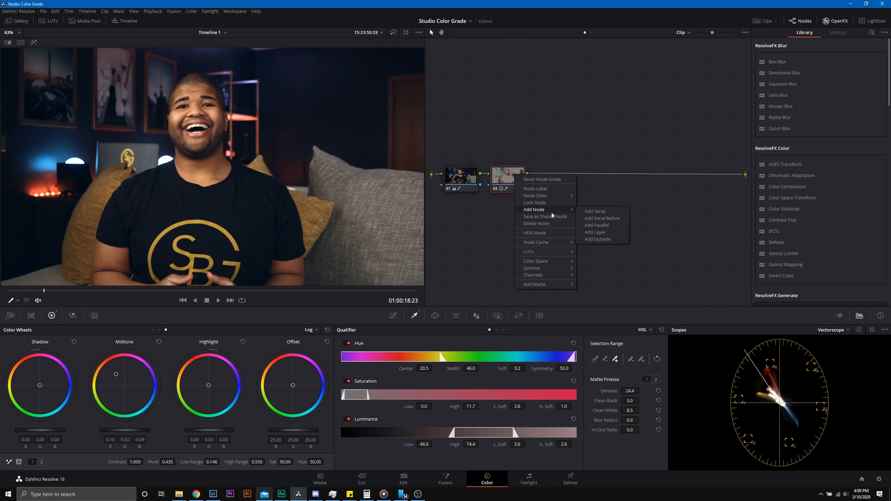
Add node 03 after node 02, plus a parallel node 05 joined by a layer mixer
left_click(594, 211)
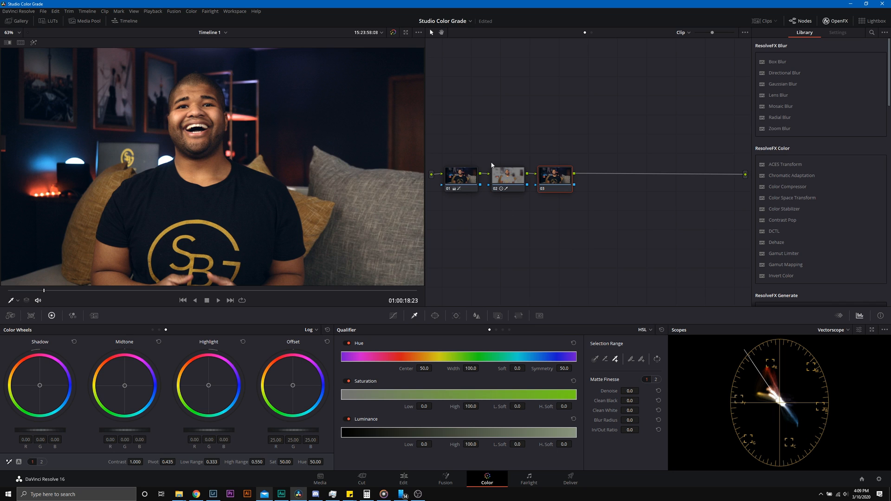
right_click(554, 173)
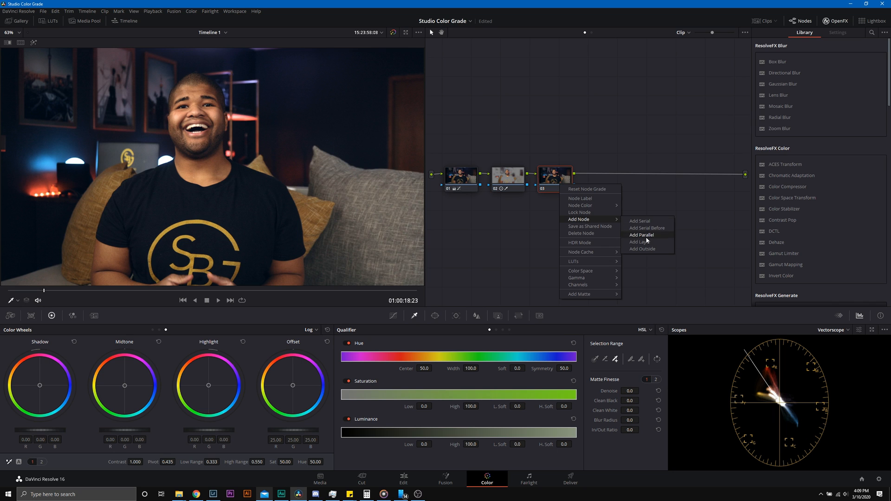
left_click(641, 235)
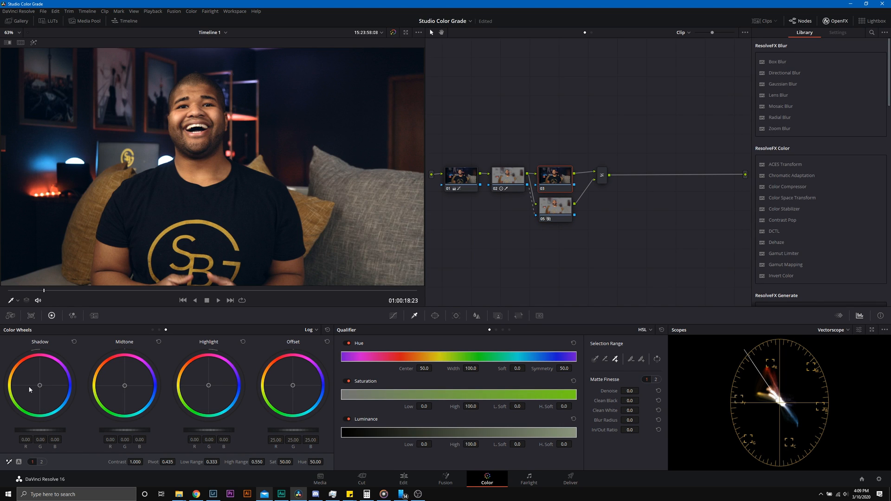
mouse_move(36, 144)
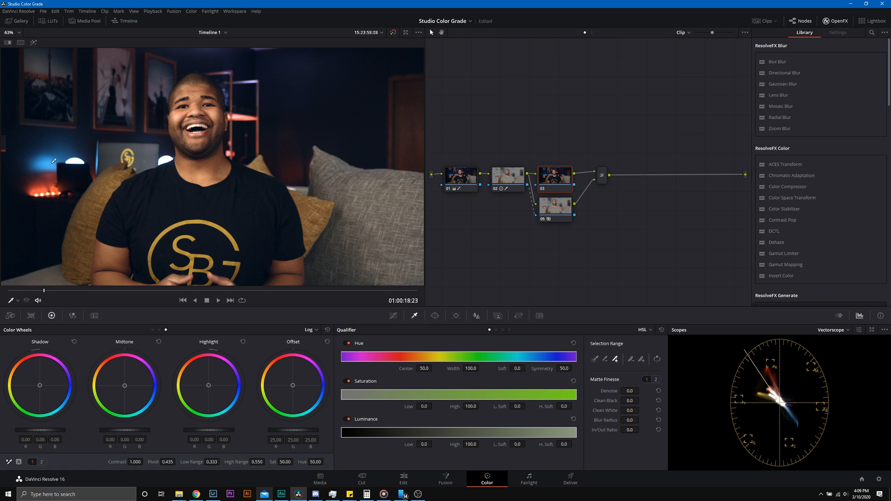
mouse_move(66, 151)
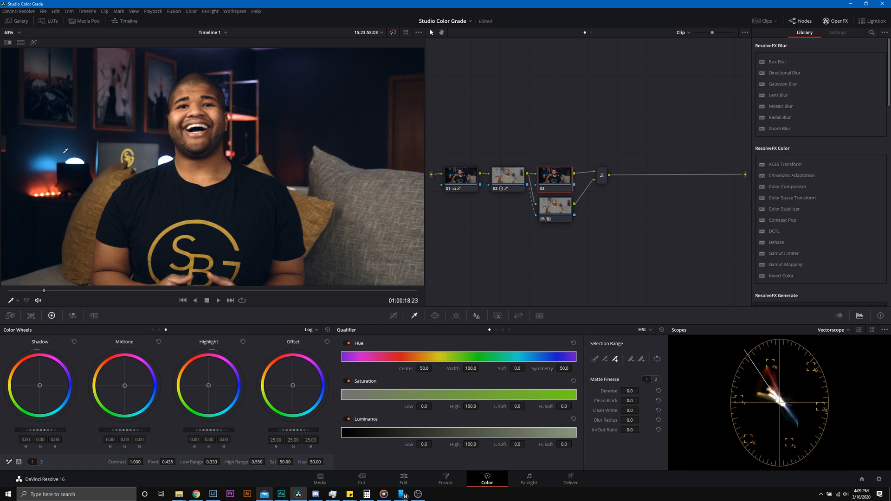
mouse_move(73, 146)
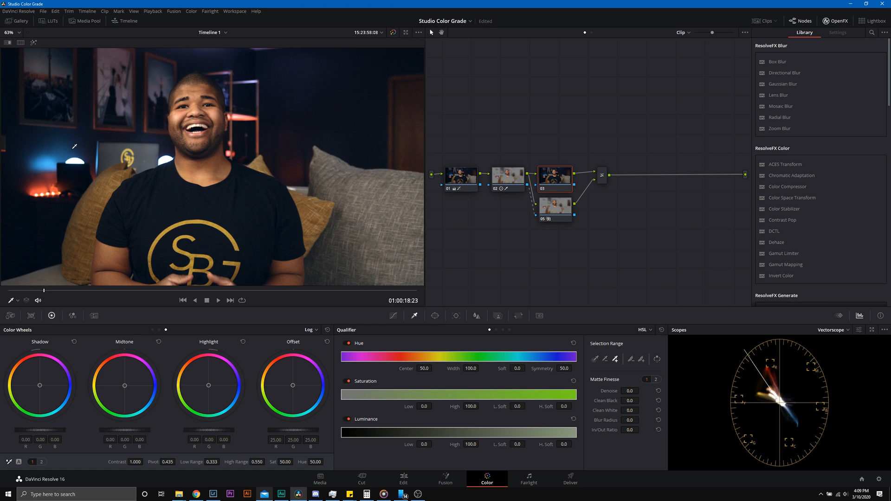
mouse_move(80, 228)
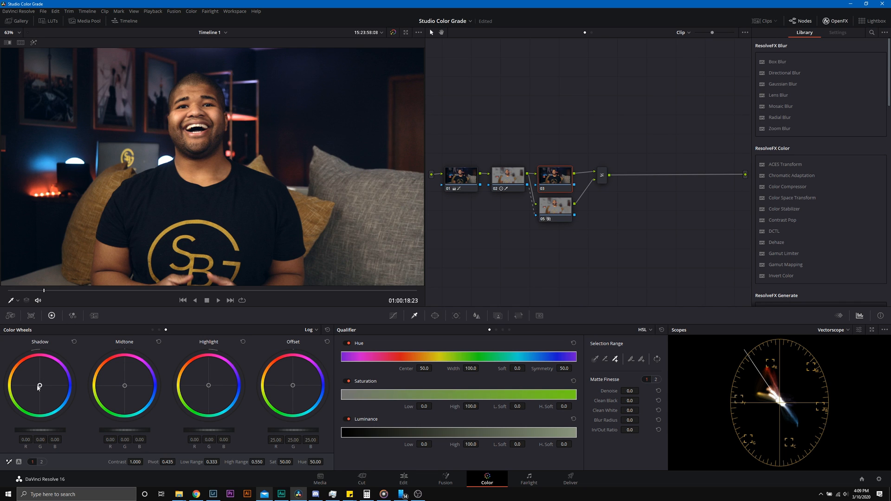
Tint node 03's shadows and midtones blue and narrow its shadow range
left_click_drag(38, 386, 46, 385)
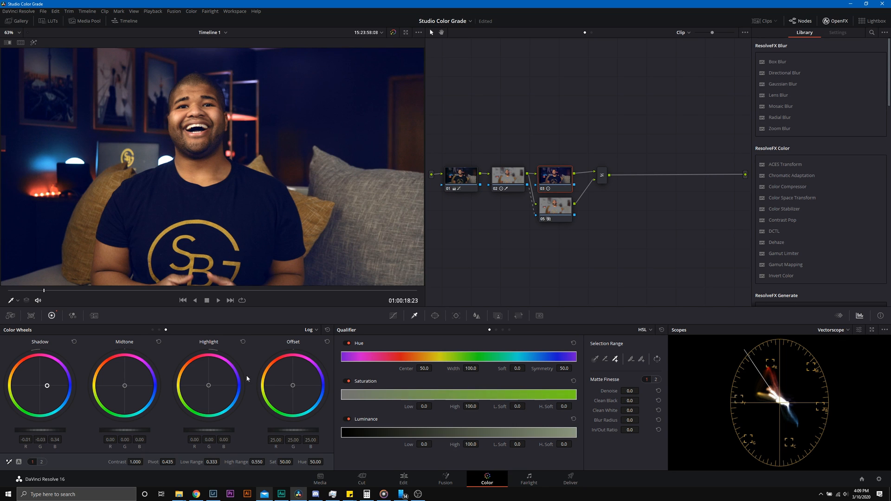
mouse_move(61, 374)
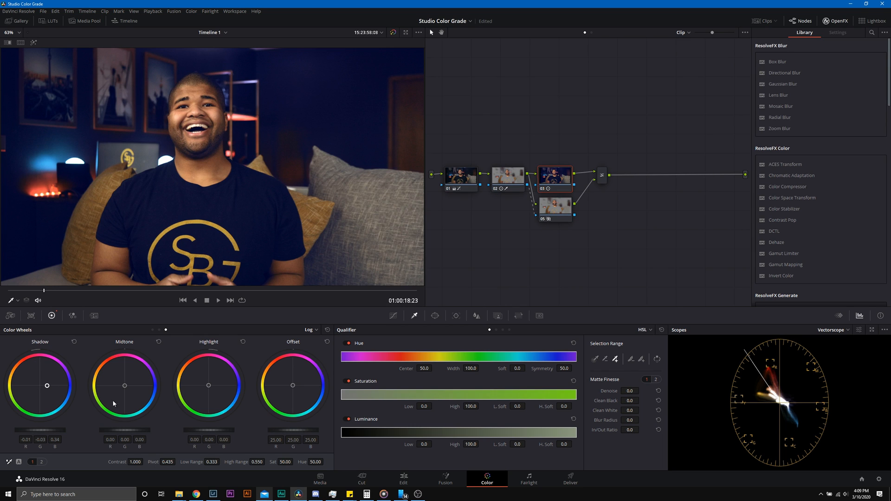
left_click_drag(124, 384, 137, 403)
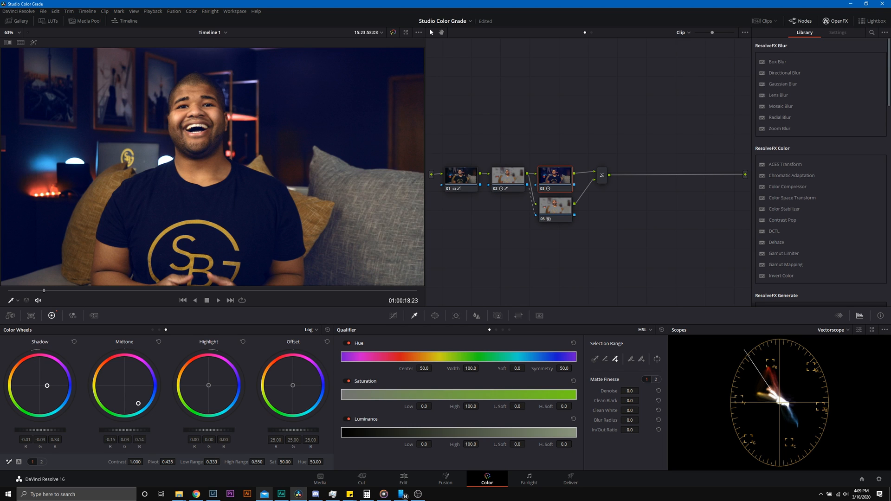
left_click_drag(139, 402, 138, 405)
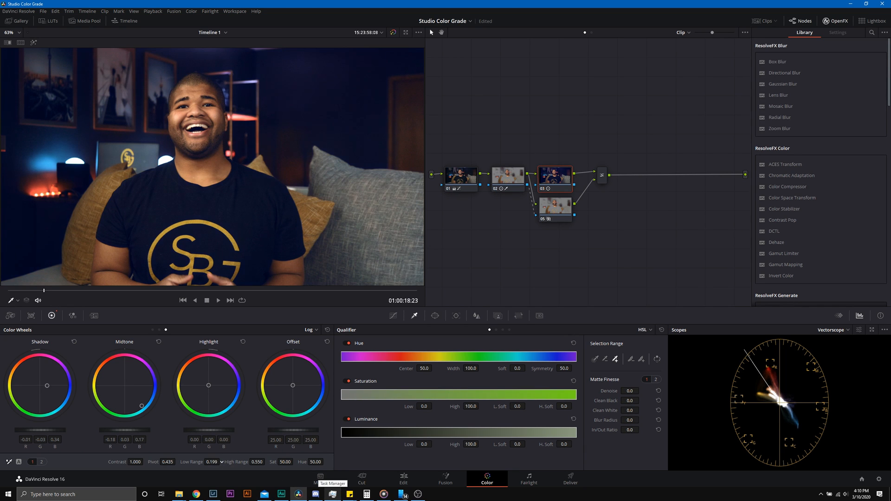
left_click_drag(213, 461, 195, 461)
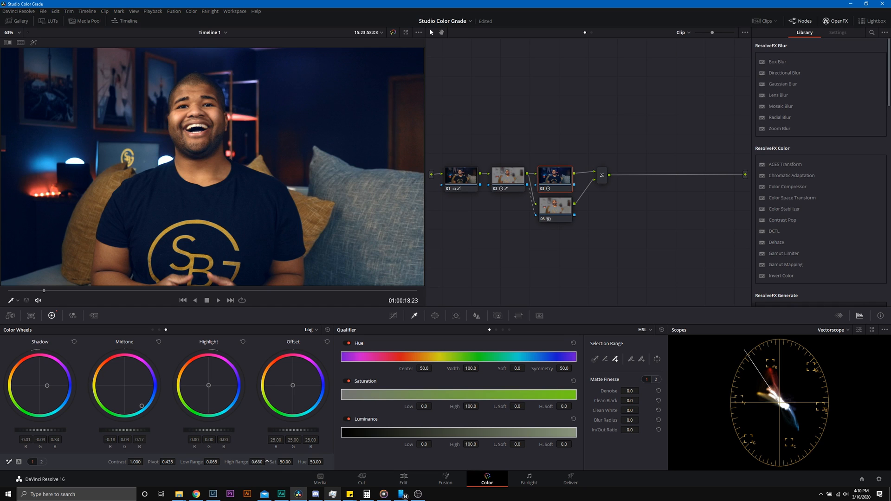
right_click(554, 176)
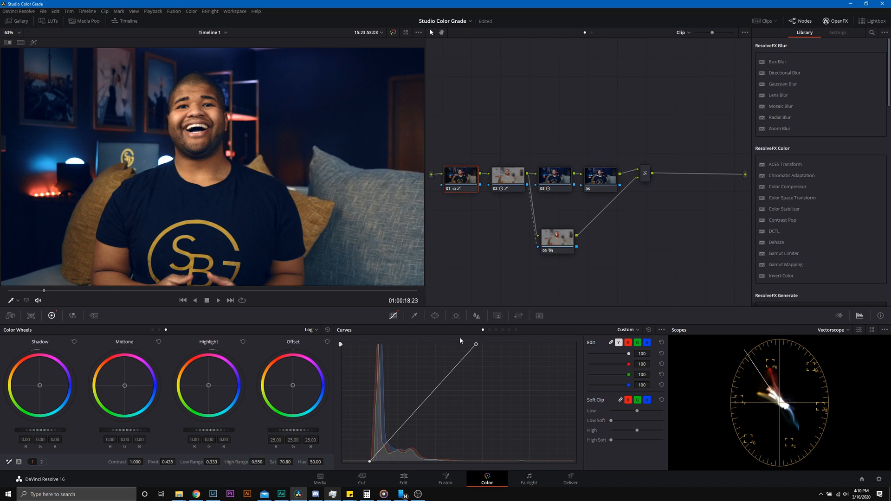
mouse_move(418, 385)
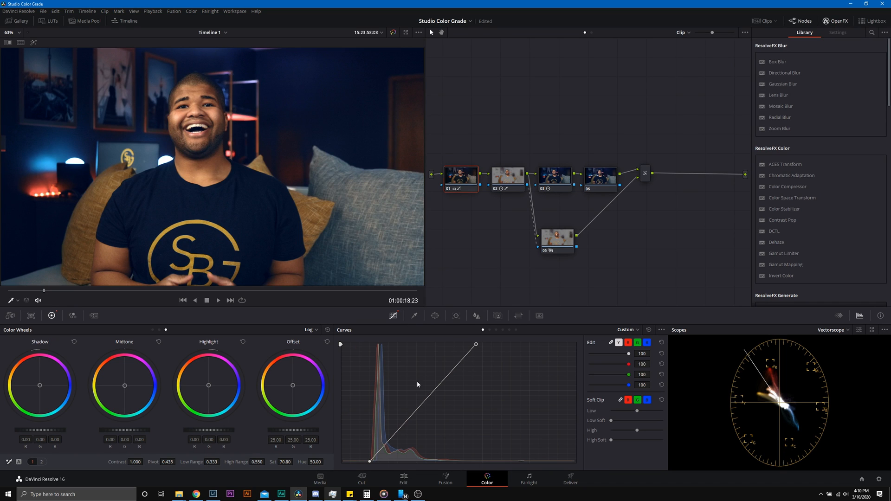
On node 06, pull blue out of the shadows (−0.18) with High Range at 0.182
left_click(832, 330)
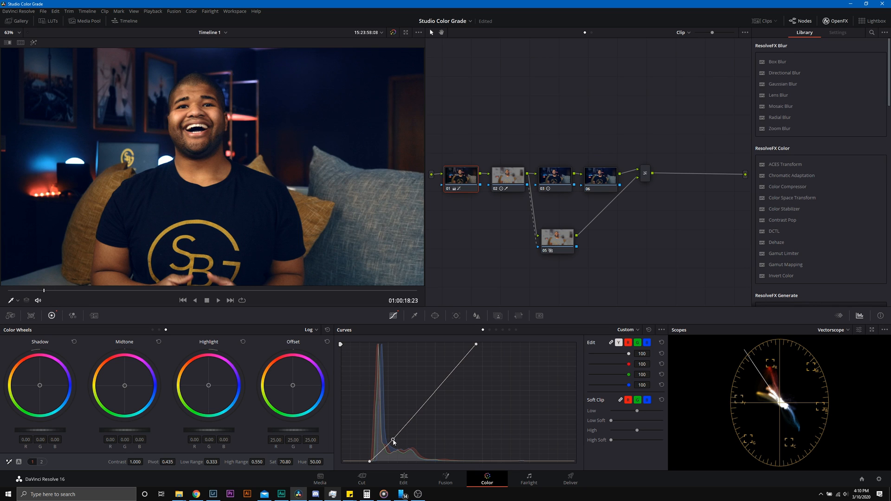
left_click(553, 178)
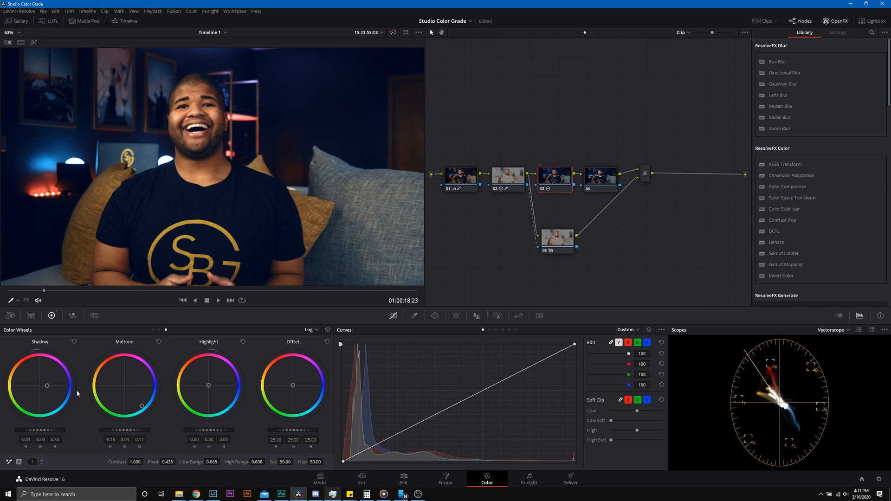
mouse_move(35, 396)
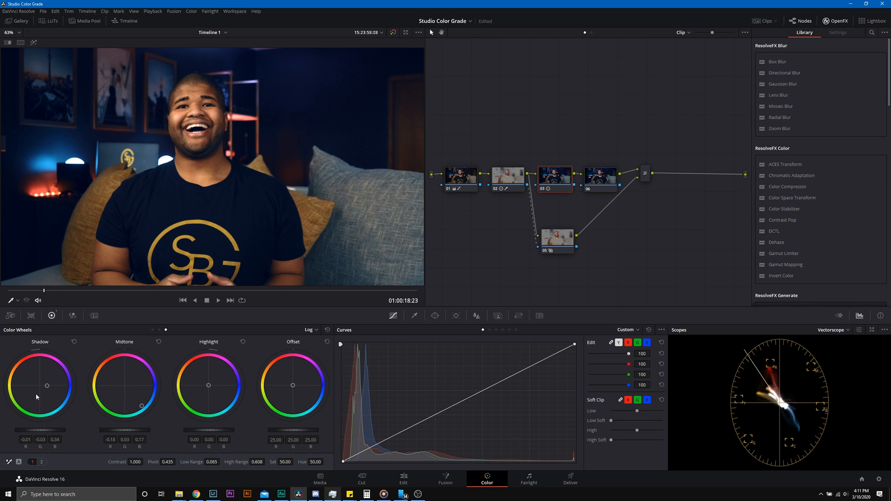
mouse_move(27, 388)
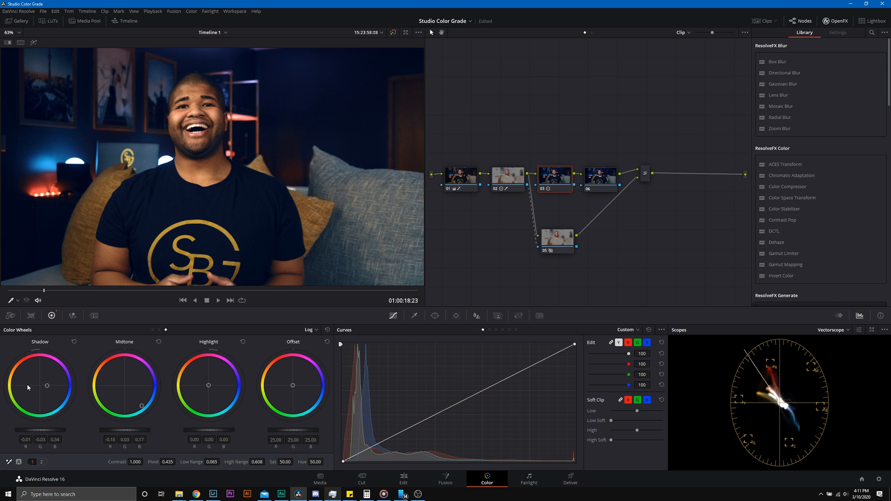
left_click(599, 177)
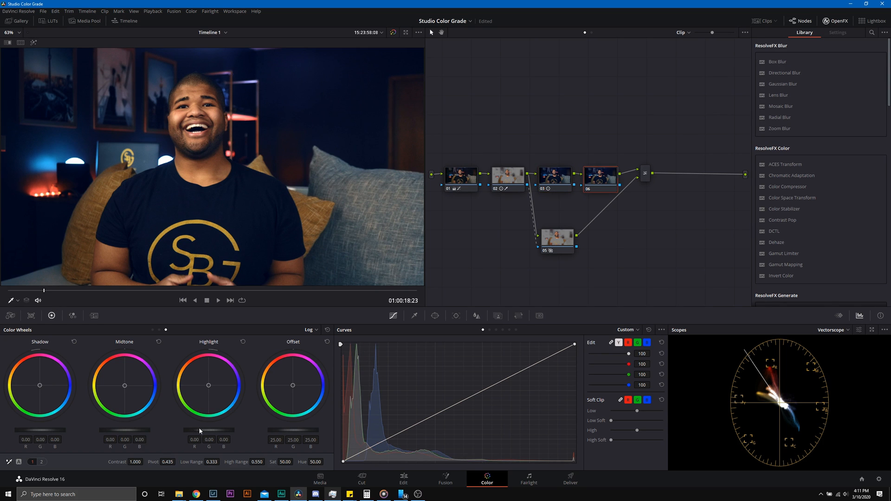
left_click_drag(40, 385, 38, 385)
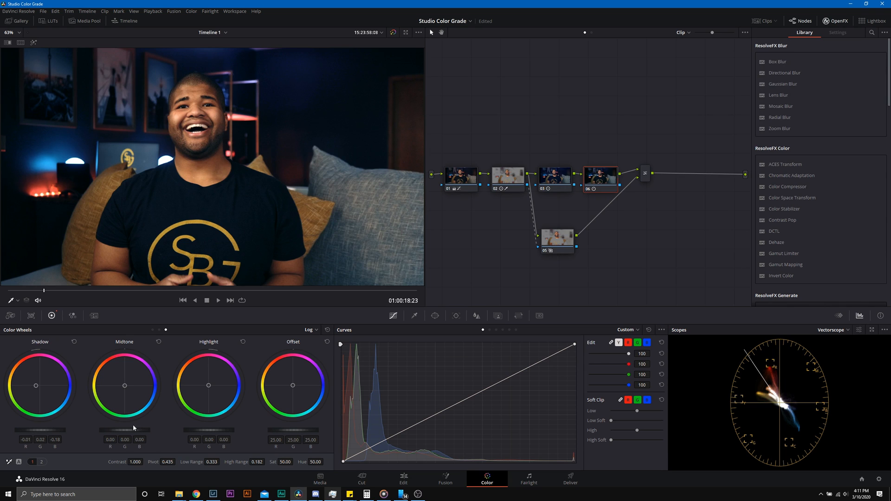
mouse_move(287, 470)
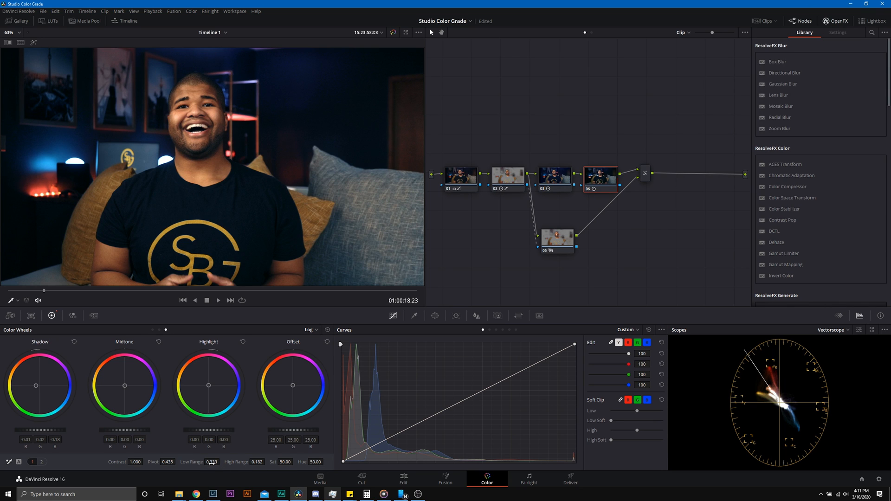
Set node 06's Low Range to 0.163 and dismiss its node context menu
right_click(600, 175)
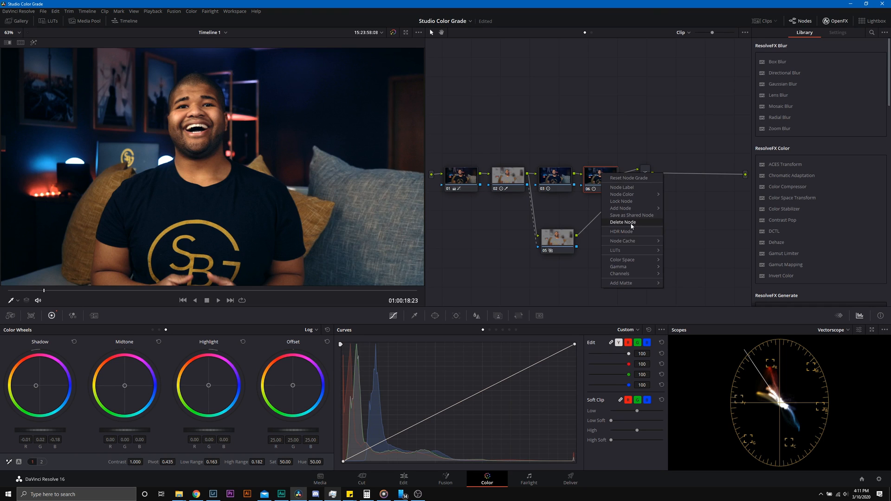
left_click(622, 222)
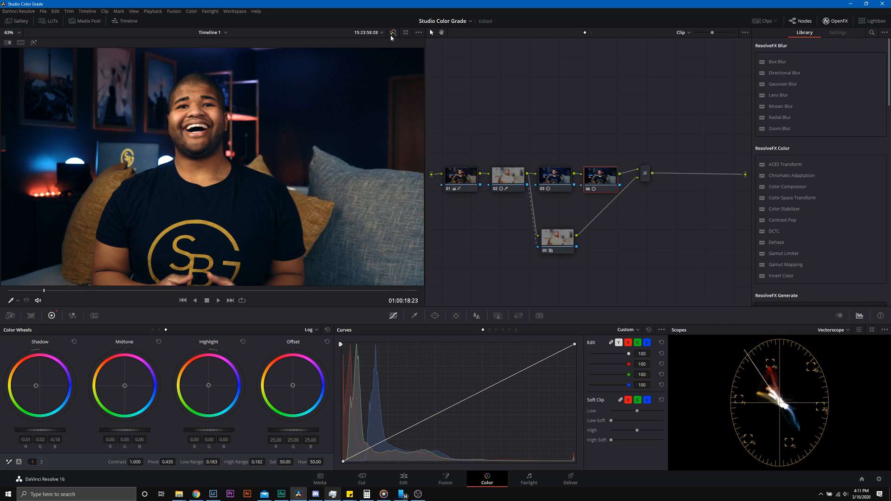
left_click(506, 176)
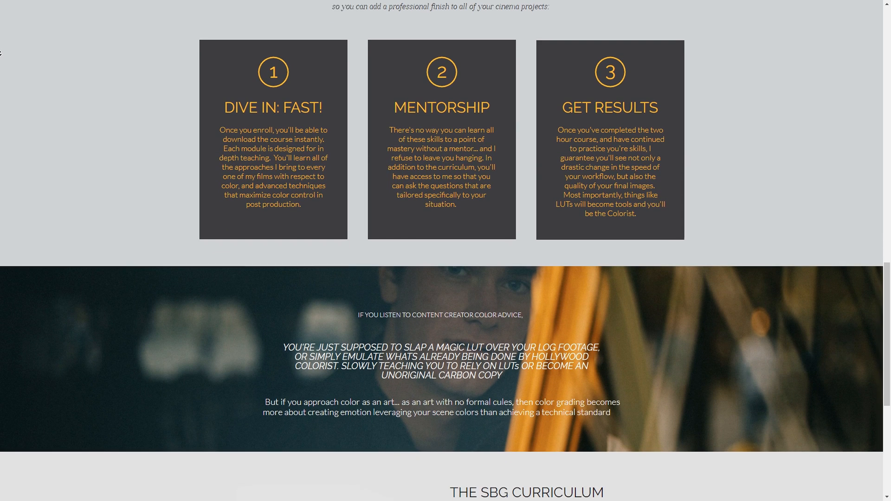
Scroll the course page down to the SBG Curriculum's 13 master class modules
scroll("down", 3)
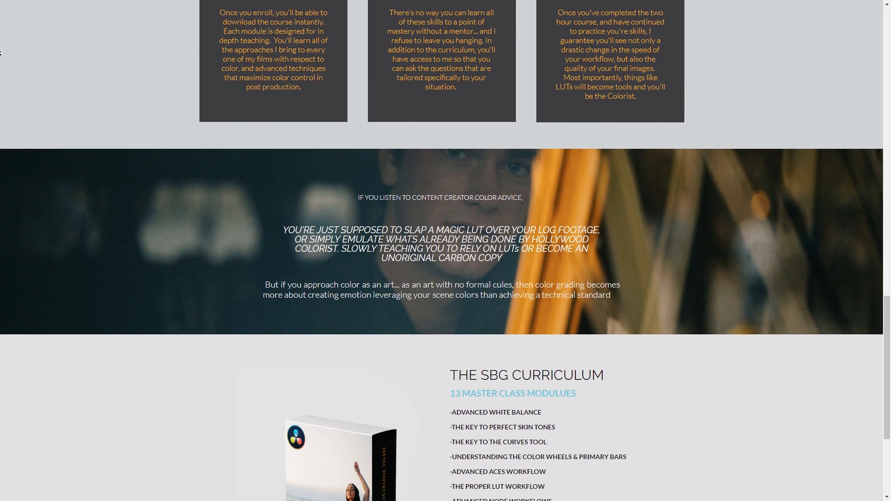
scroll("down", 3)
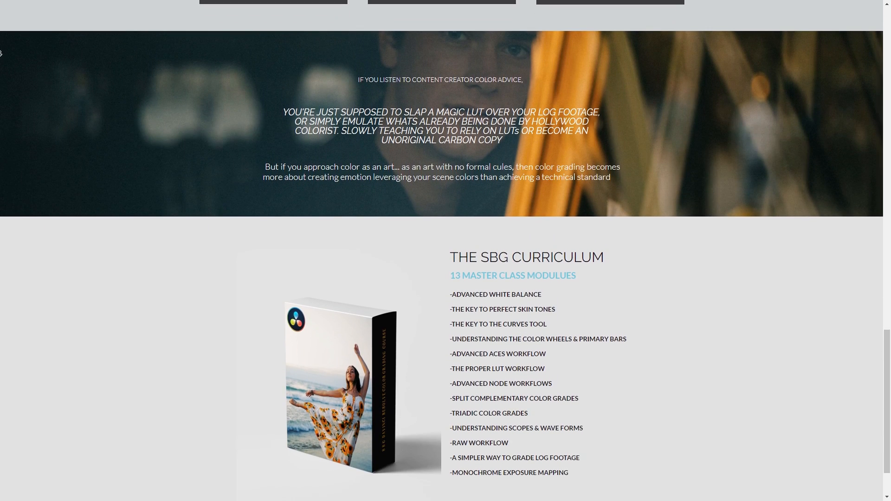